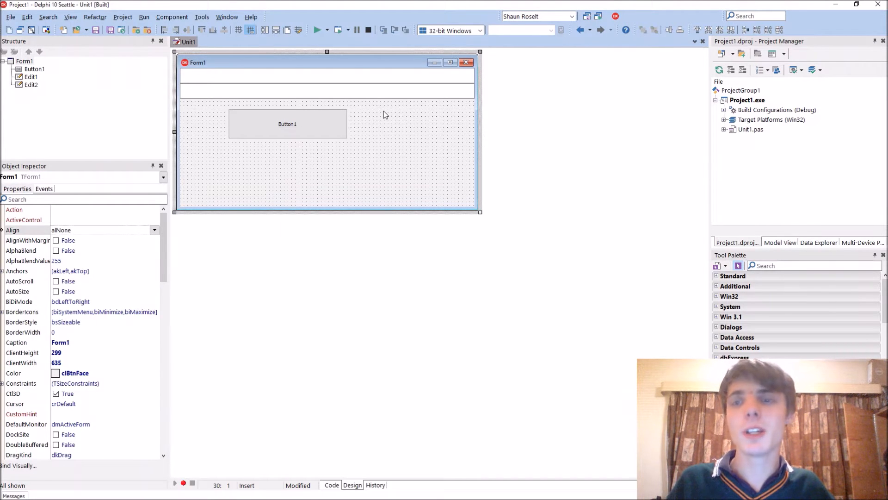
{"action": "mouse_move", "coordinate": [380, 111]}
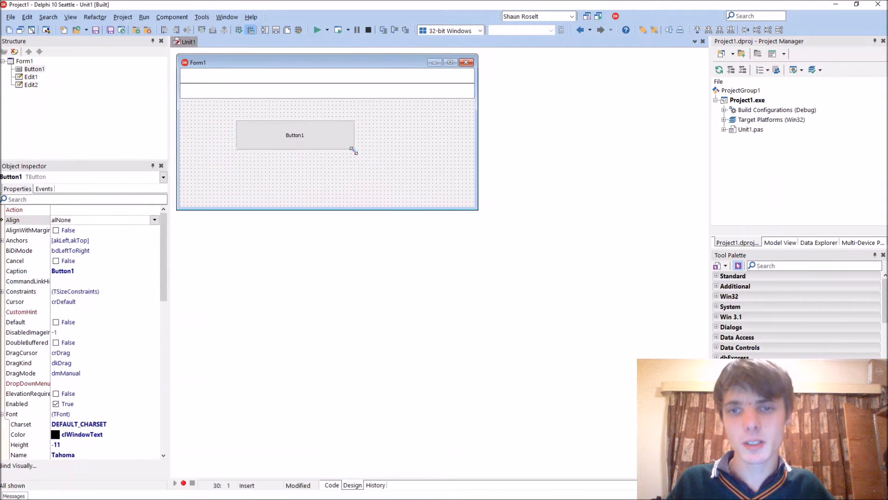
Create Button1Click with an if (True) then begin block calling ShowMessage with a placeholder string
{"action": "double_click", "coordinate": [295, 135]}
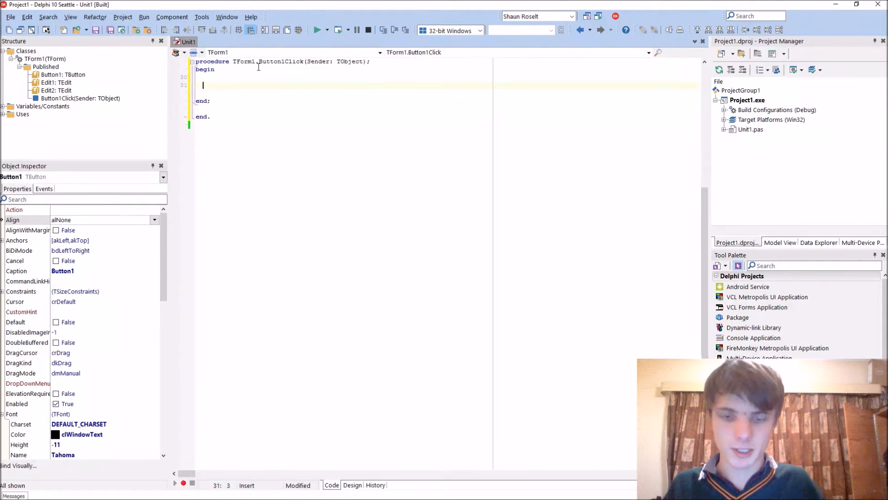
{"action": "type", "text": "if (True) then"}
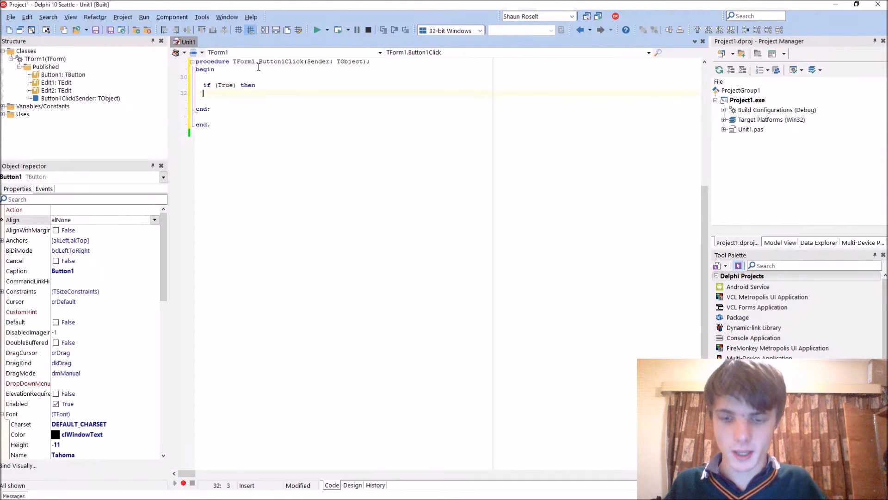
{"action": "type", "text": "begin"}
{"action": "left_click", "coordinate": [229, 84]}
{"action": "type", "text": "1 = 1"}
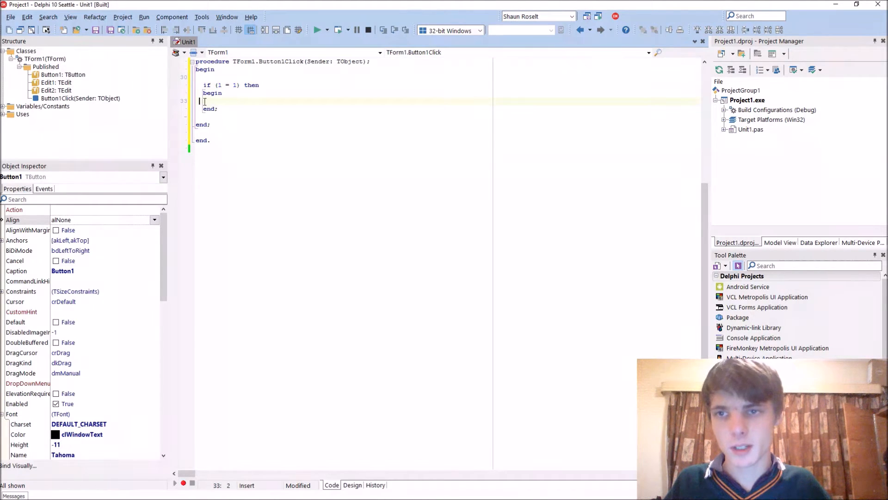
{"action": "type", "text": "ShowM"}
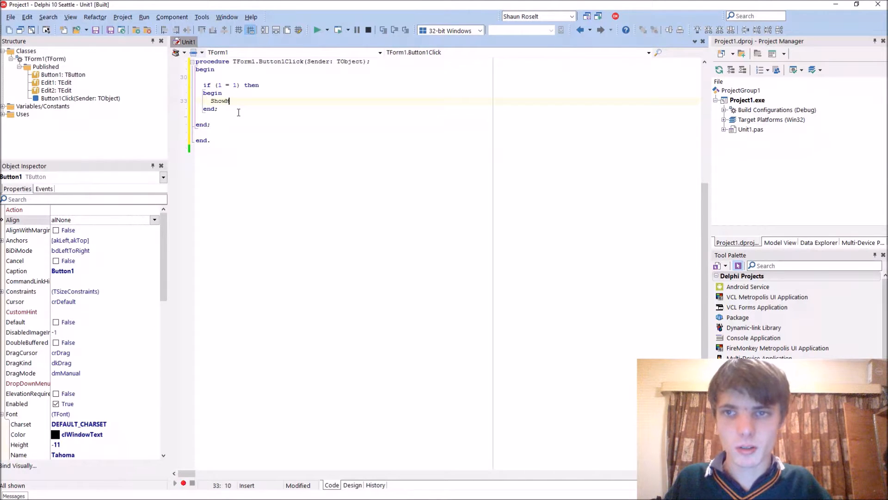
{"action": "type", "text": "essage("}
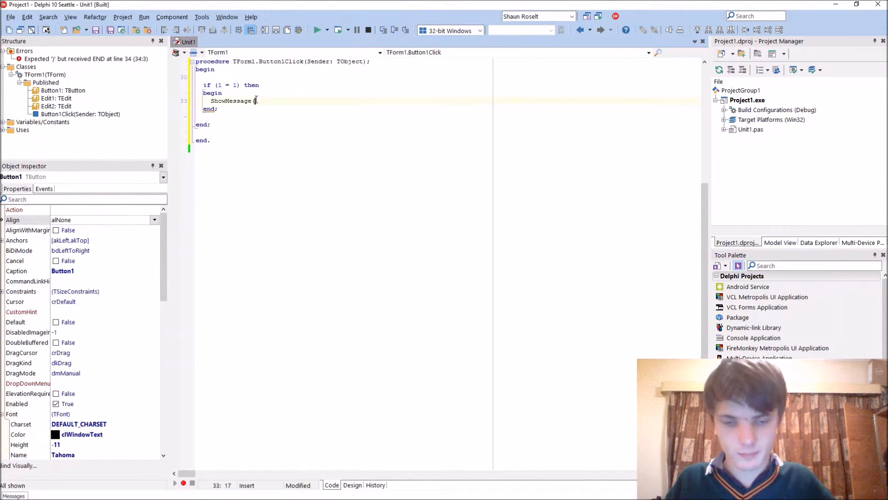
{"action": "type", "text": "'');"}
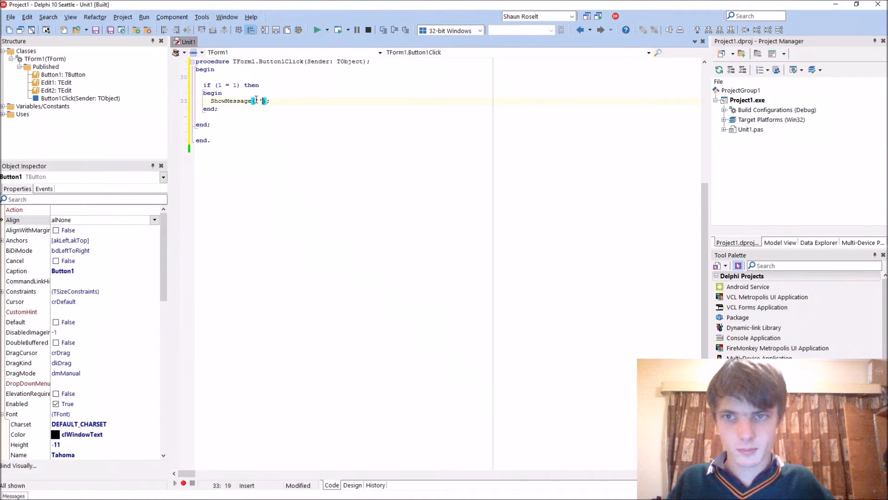
{"action": "type", "text": "dfjdhdsgfasdhfjgdh,jhgjhfdgsfa"}
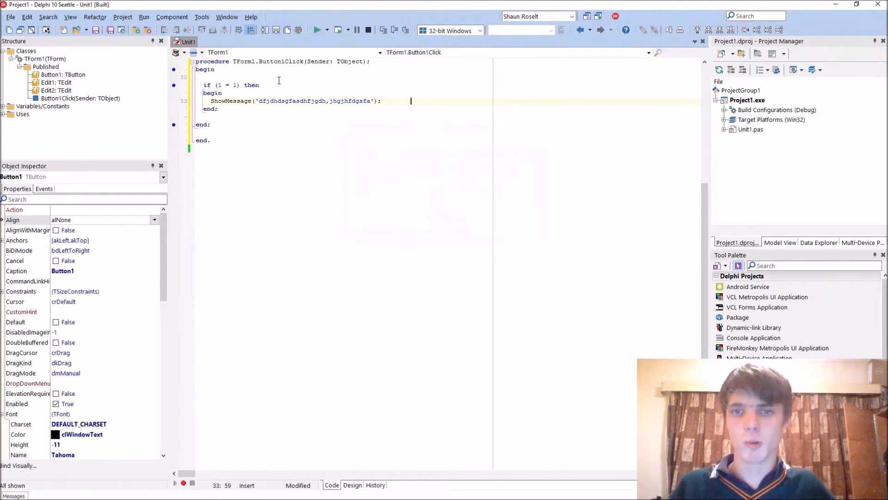
{"action": "left_click", "coordinate": [318, 30]}
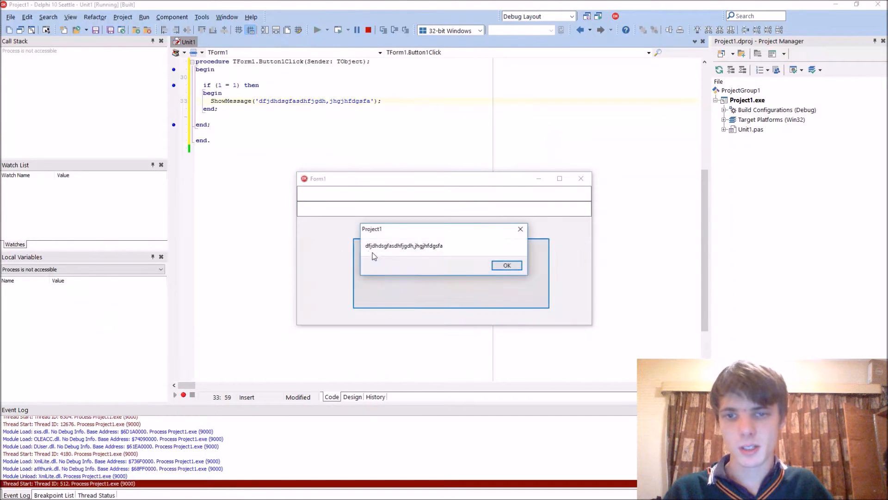
{"action": "left_click", "coordinate": [506, 265]}
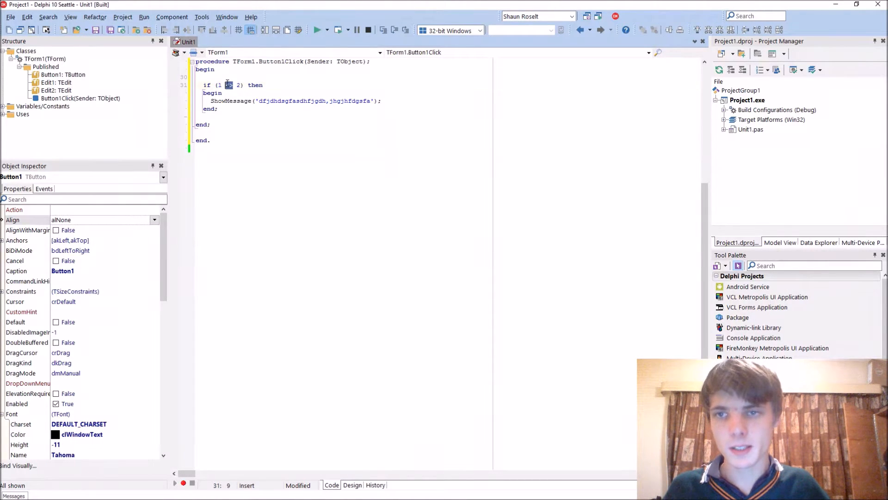
Try the condition as 1 <> 2 in a test run, then change it to compare 10 < 20
{"action": "type", "text": "="}
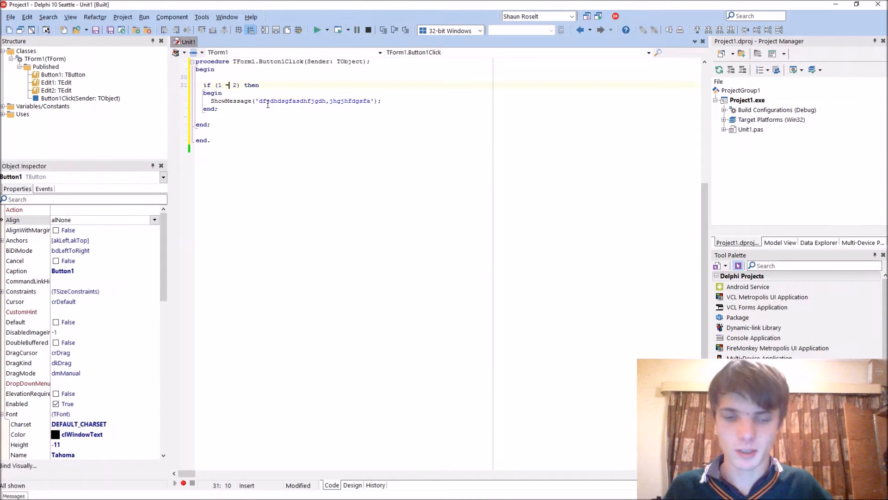
{"action": "type", "text": "<>"}
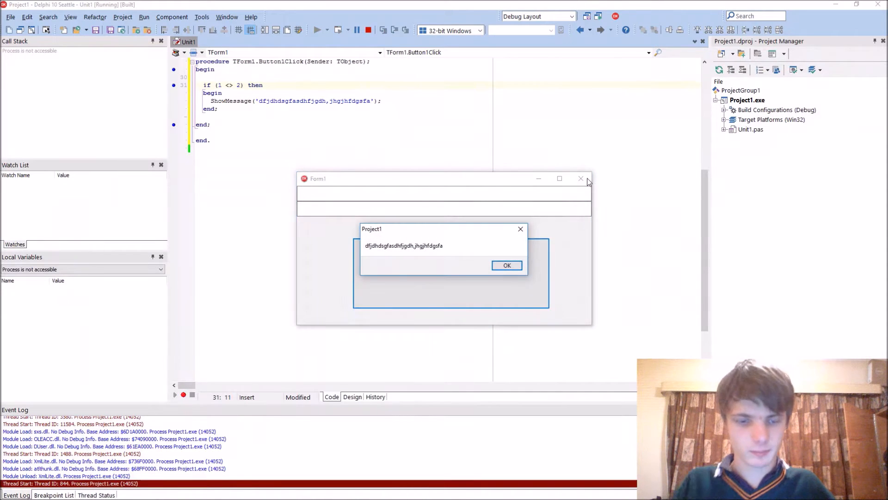
{"action": "left_click", "coordinate": [506, 265]}
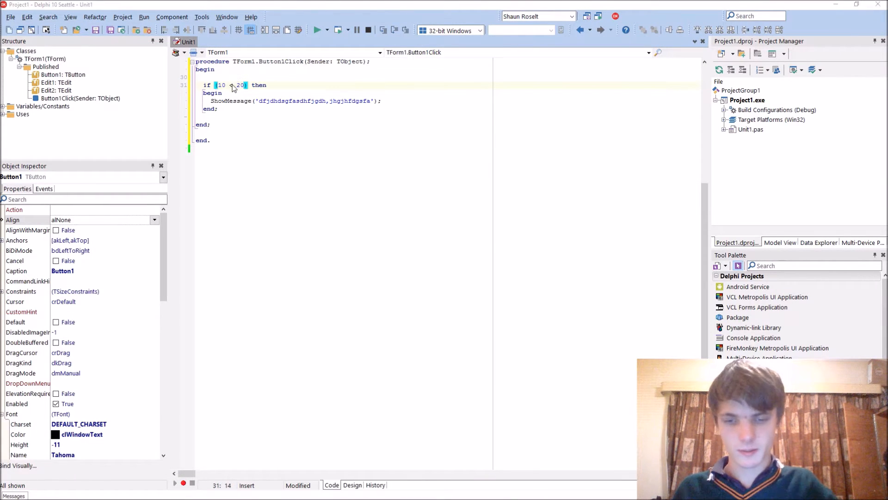
{"action": "left_click", "coordinate": [319, 29]}
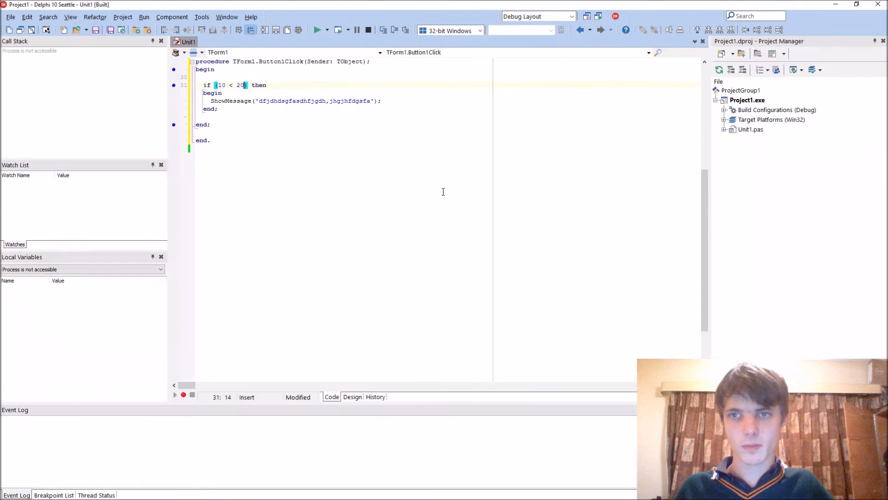
{"action": "left_click", "coordinate": [318, 30]}
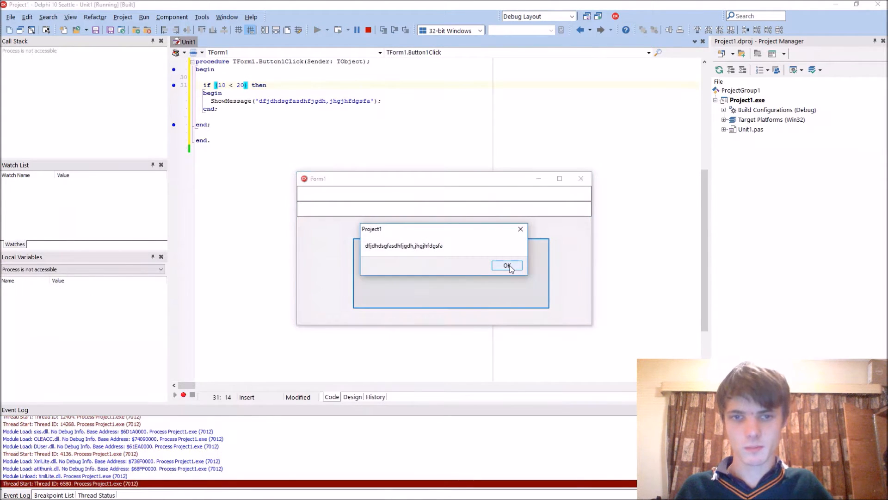
{"action": "left_click", "coordinate": [507, 266]}
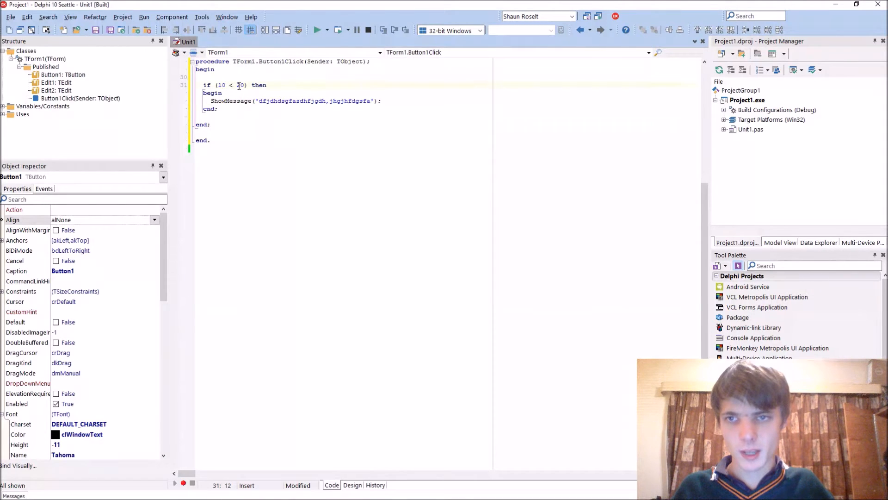
Make the condition compare 'Hello' with 'hifjik' and test it by running and clicking Button1
{"action": "type", "text": "'Hello"}
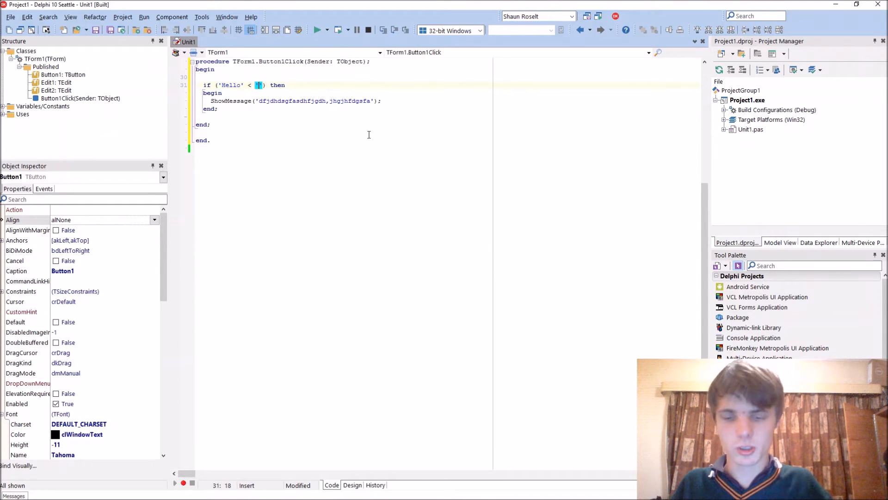
{"action": "type", "text": "difjik"}
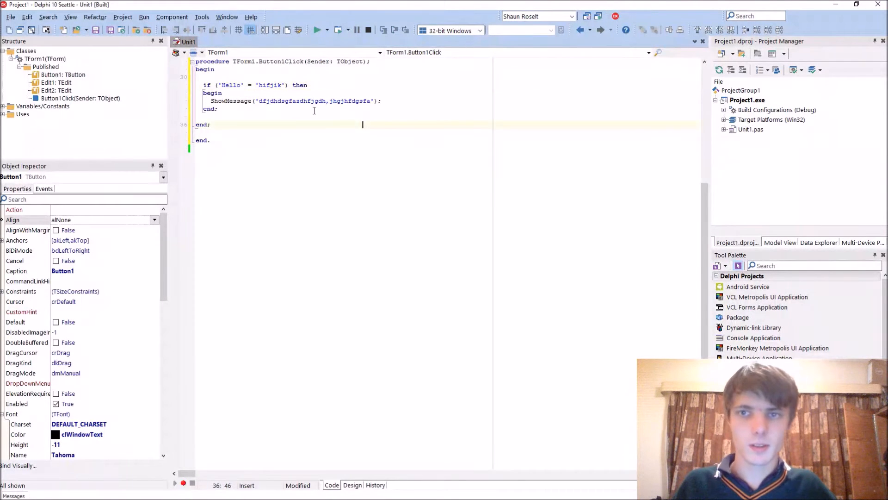
{"action": "left_click", "coordinate": [317, 29]}
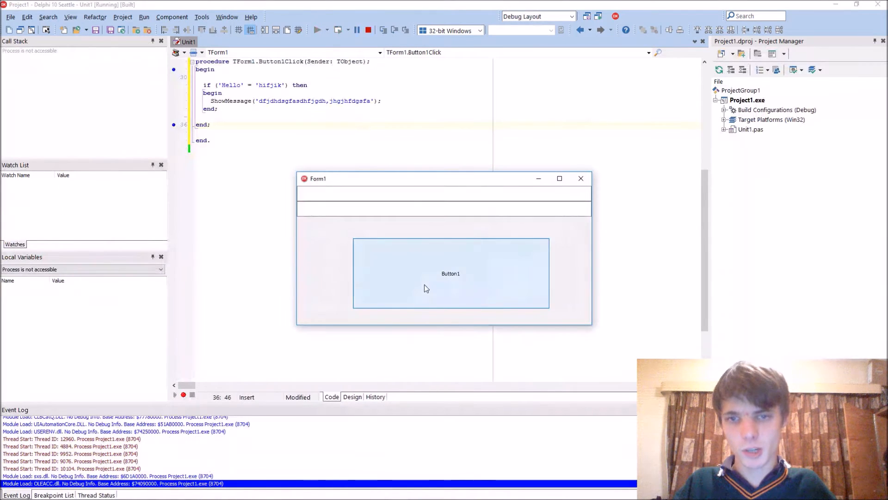
{"action": "left_click", "coordinate": [581, 177]}
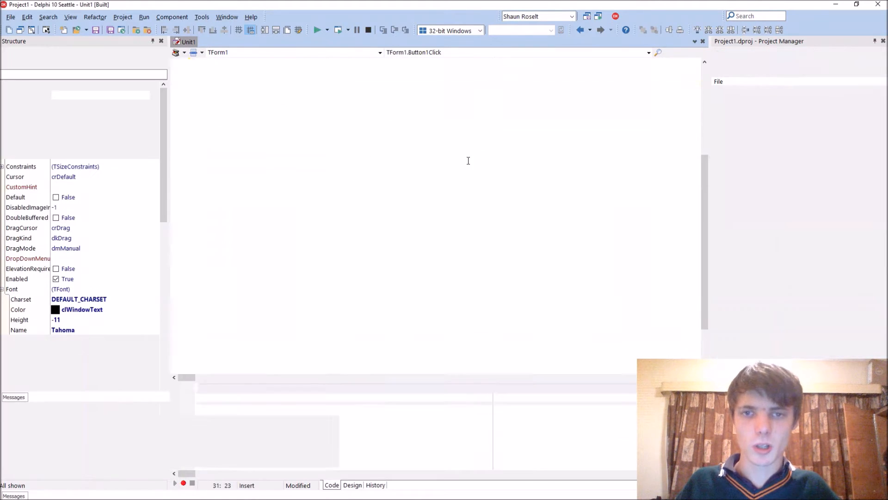
Edit the condition so both sides read 'Hello', heading toward comparing Edit1.Text
{"action": "left_click", "coordinate": [318, 30]}
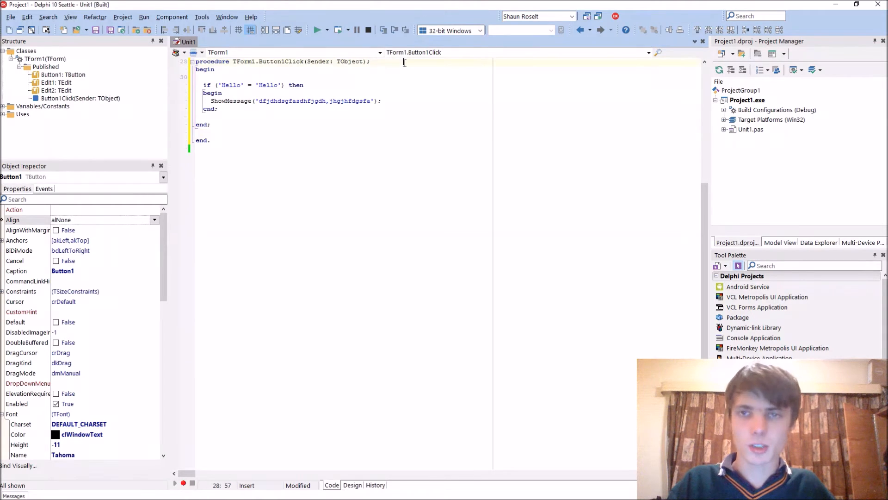
{"action": "type", "text": "var"}
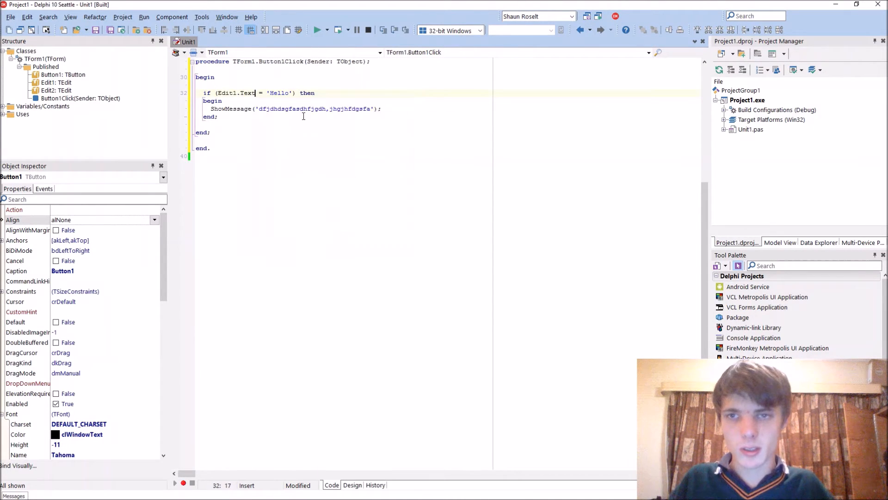
Replace the right-hand 'Hello' with Edit2 so the condition compares Edit1.Text against Edit2
{"action": "double_click", "coordinate": [280, 93]}
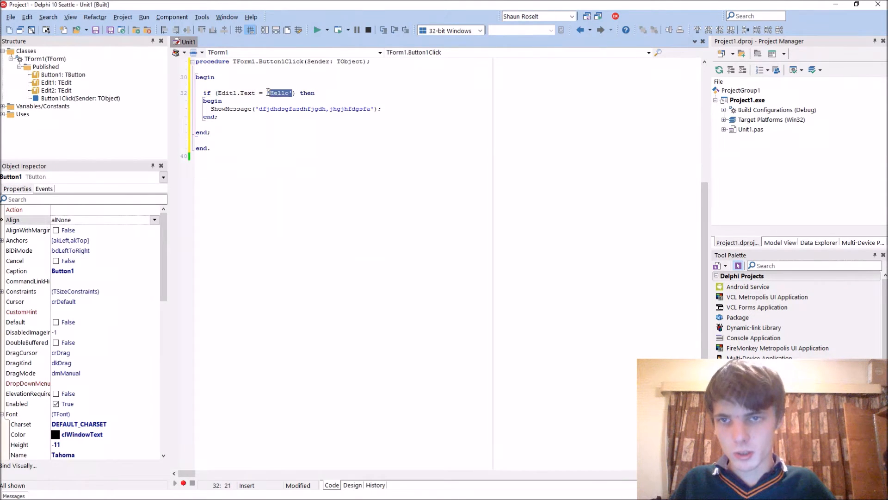
{"action": "type", "text": "Edit2"}
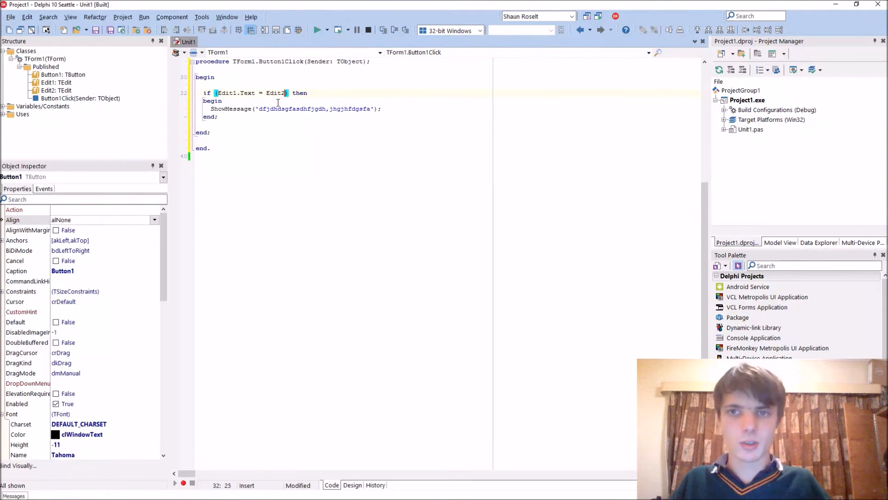
Complete Edit2.Text and reword the message to say the two Edit components' texts are equal, then run
{"action": "type", "text": ".Text"}
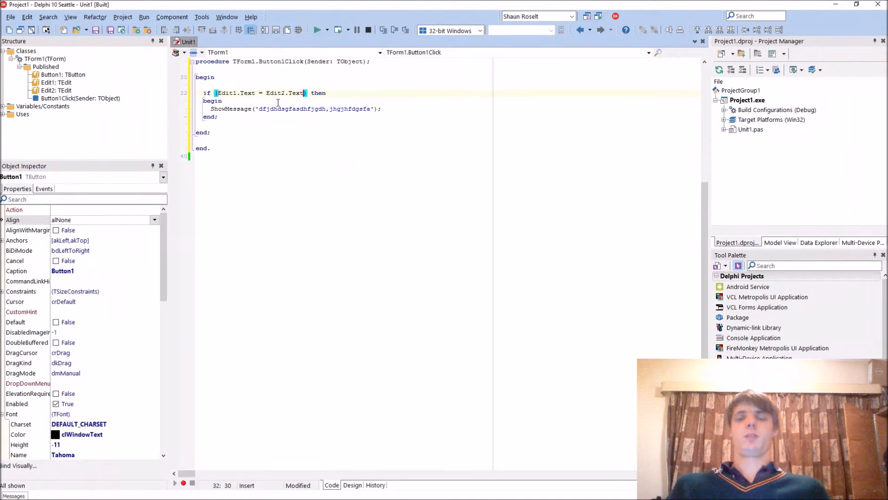
{"action": "left_click", "coordinate": [352, 484]}
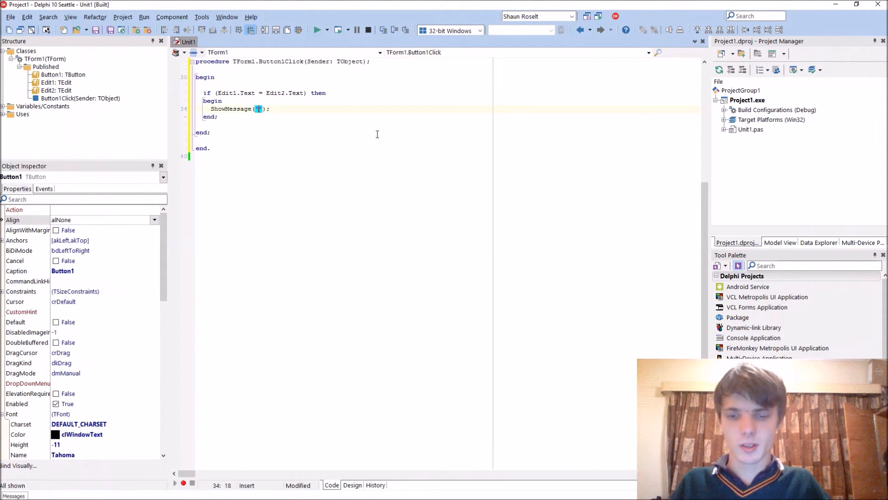
{"action": "type", "text": "Your two text"}
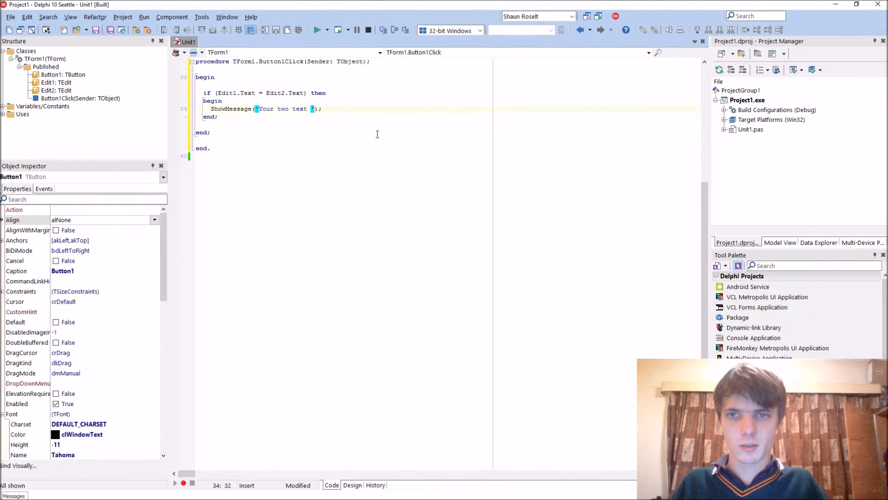
{"action": "type", "text": "Edit"}
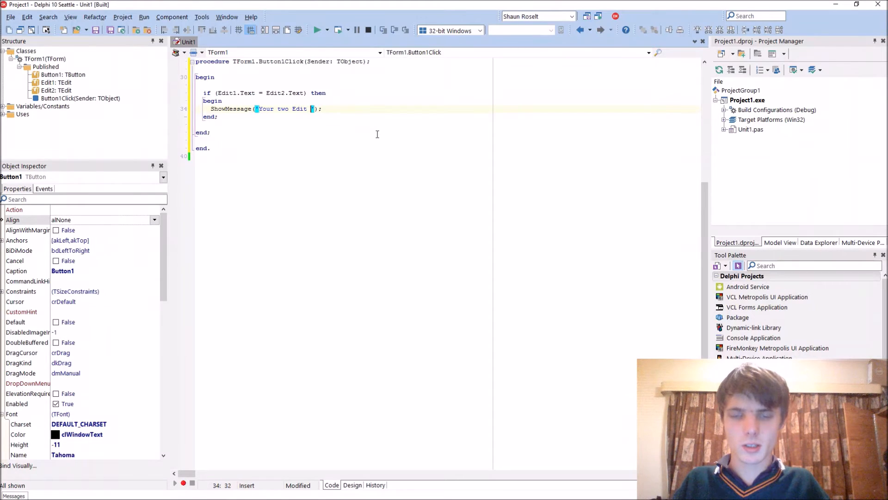
{"action": "type", "text": "components'' text is equal to each other!"}
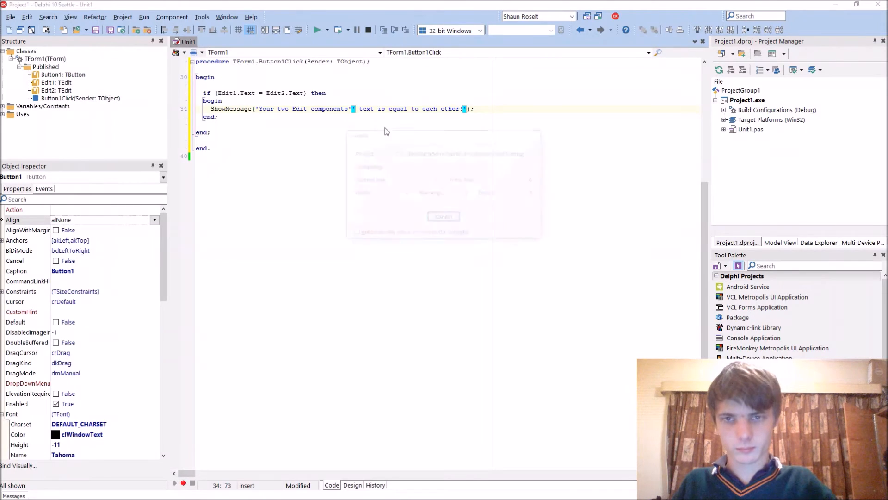
{"action": "left_click", "coordinate": [319, 29]}
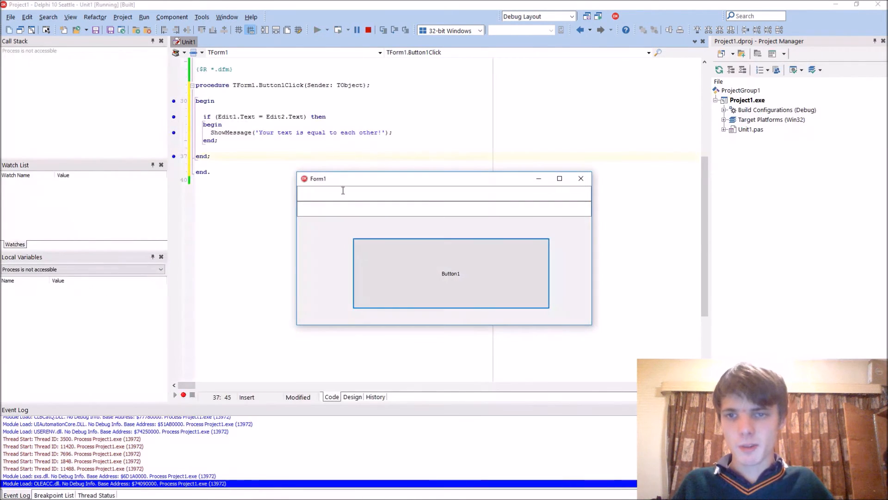
Enter Hello in both edit boxes, click Button1 and dismiss the equal-text message
{"action": "type", "text": "fdghjhgfsddasss"}
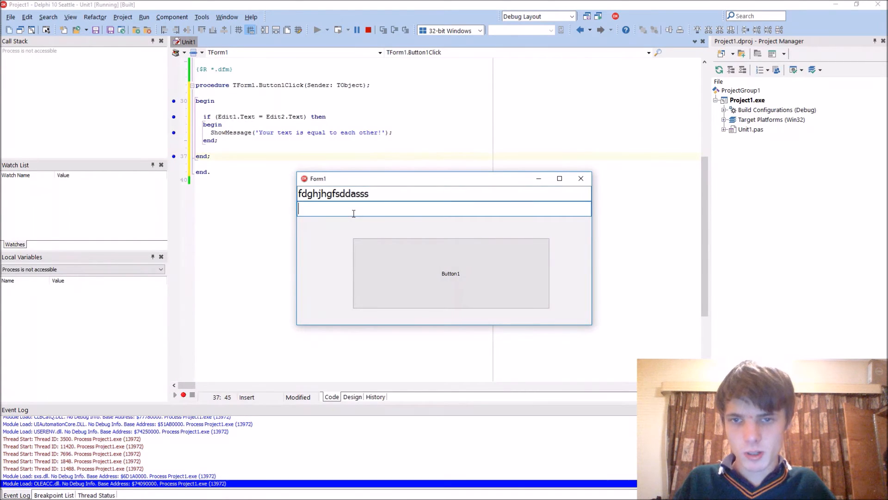
{"action": "type", "text": "Hello"}
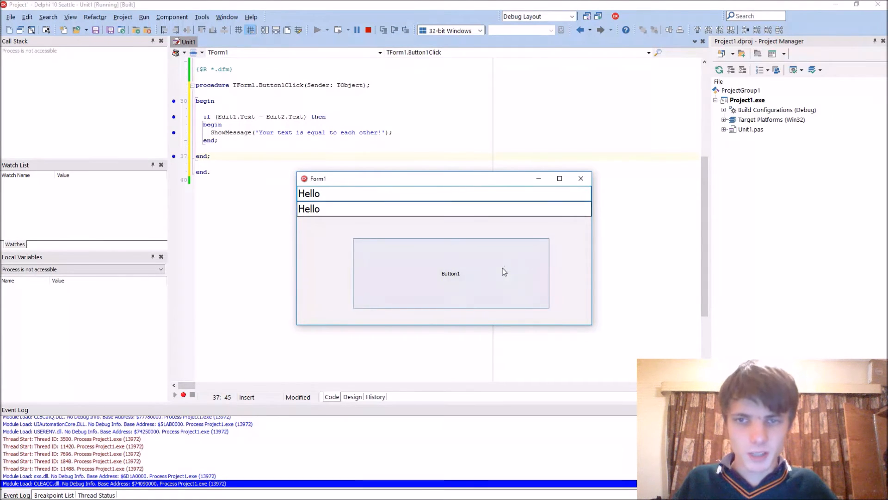
{"action": "left_click", "coordinate": [450, 273]}
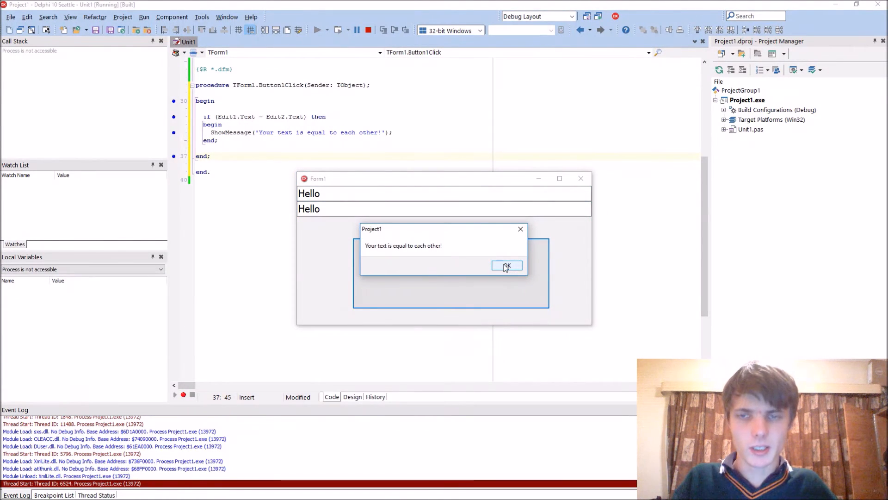
{"action": "left_click", "coordinate": [506, 267]}
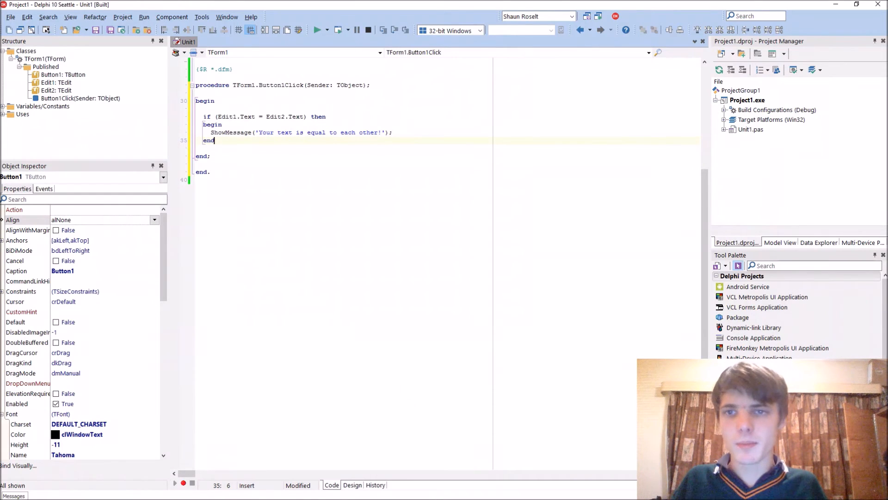
Add an else branch showing 'your text is not equal to each other!' and run the project
{"action": "type", "text": "el"}
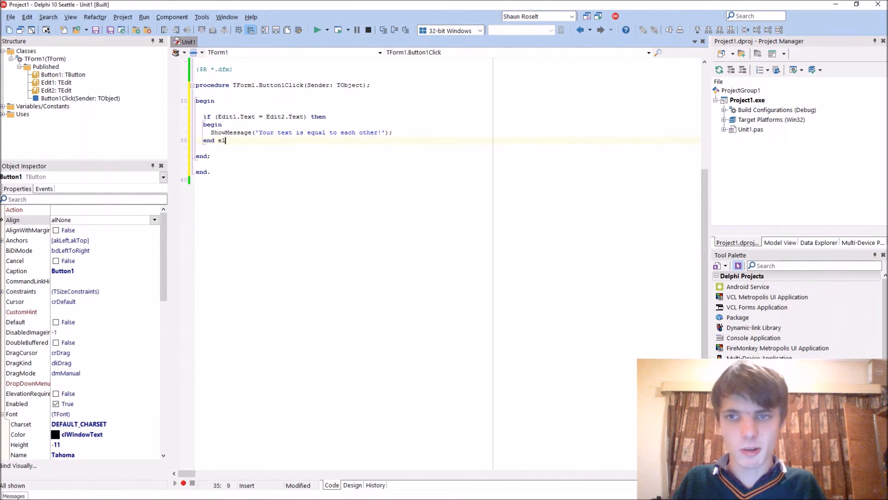
{"action": "type", "text": "else"}
{"action": "type", "text": "ShowMessage('');"}
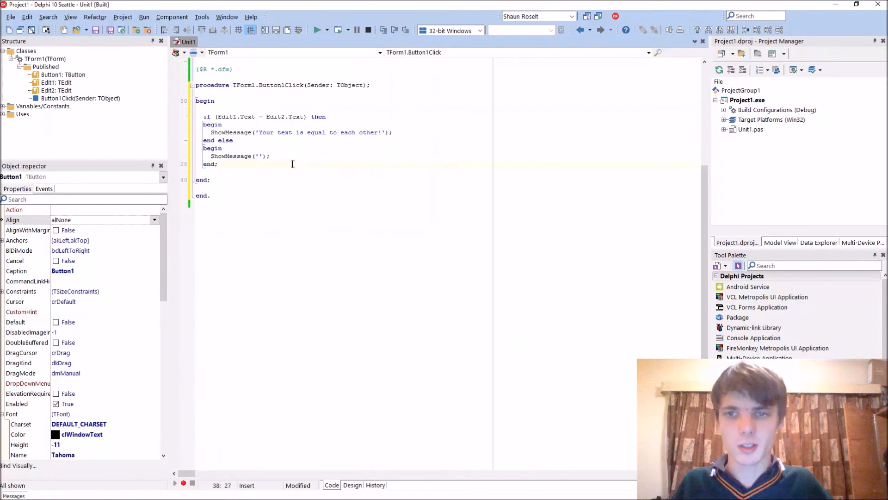
{"action": "left_click", "coordinate": [258, 156]}
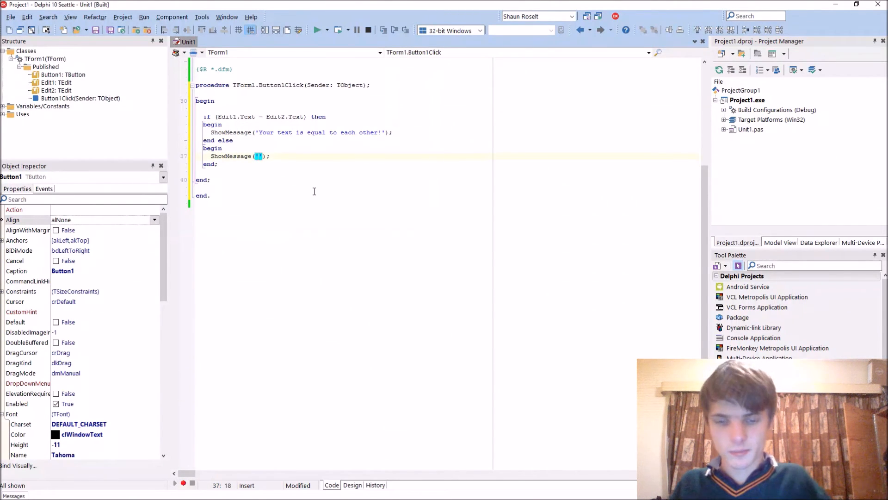
{"action": "type", "text": "your text is not equal to each othe"}
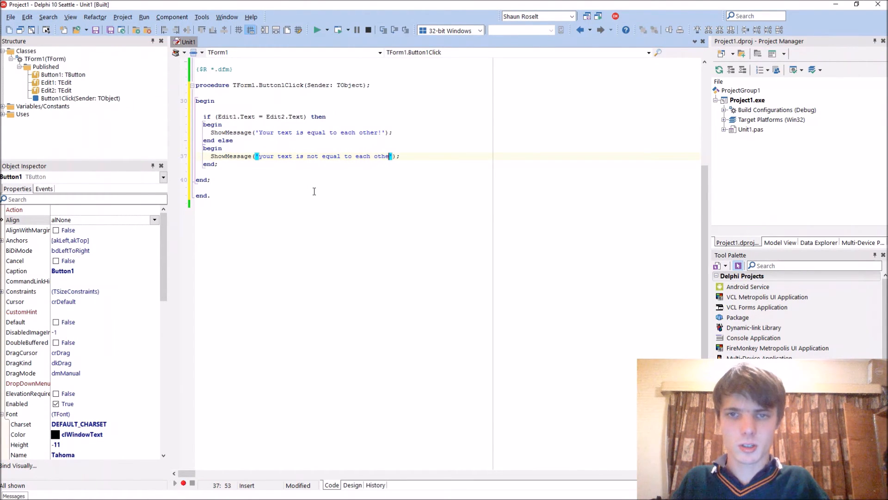
{"action": "left_click", "coordinate": [319, 30]}
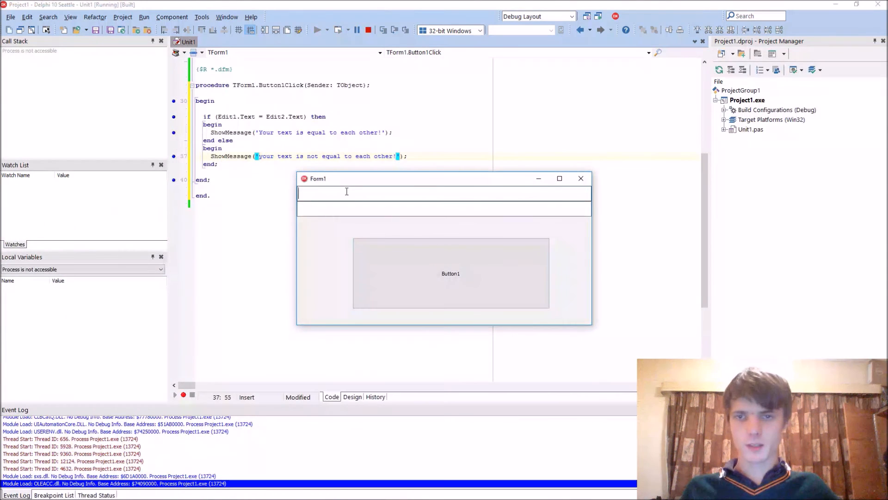
Test Hello/Bye for the not-equal message and Bye/Bye for the equal message, dismissing each
{"action": "type", "text": "Hello"}
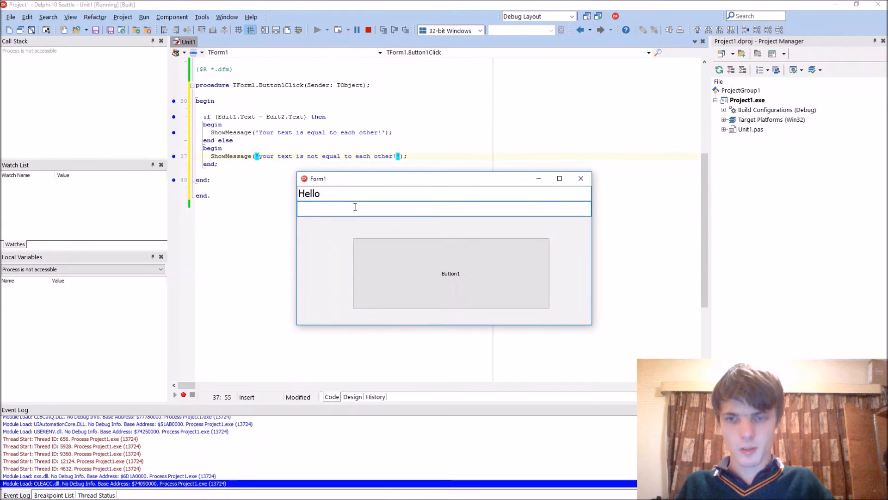
{"action": "type", "text": "Bye"}
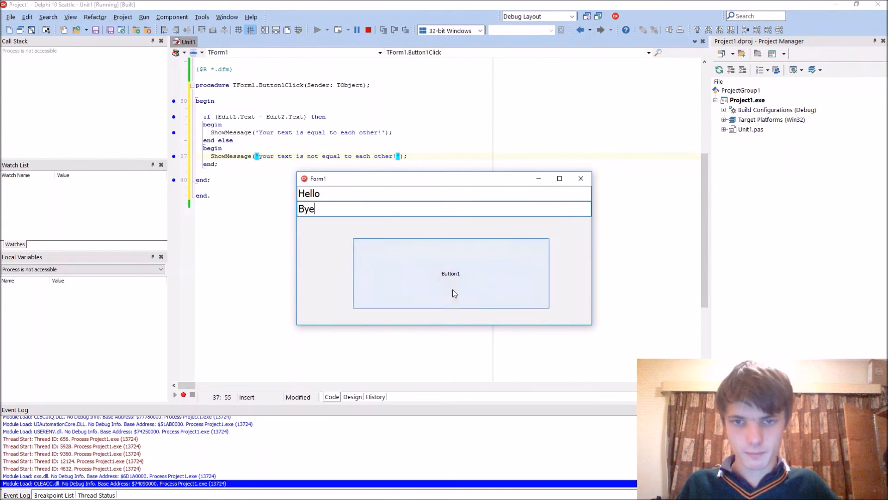
{"action": "left_click", "coordinate": [451, 273]}
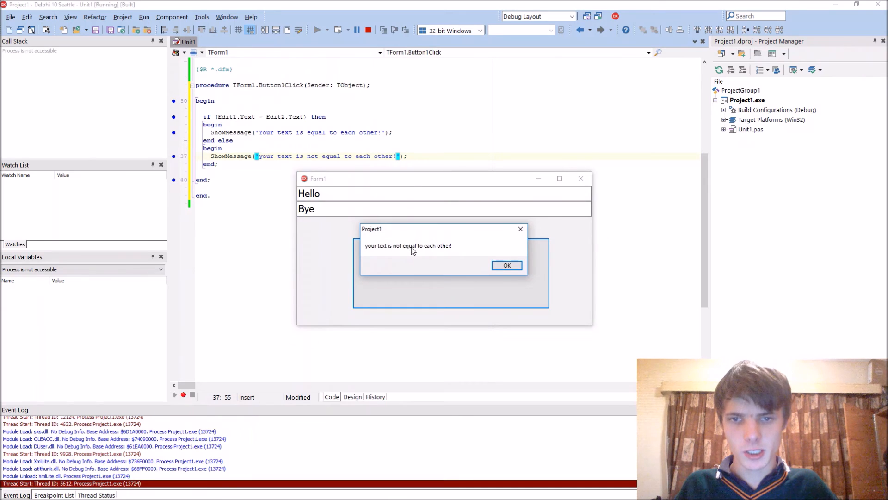
{"action": "left_click", "coordinate": [506, 265]}
{"action": "type", "text": "Bye"}
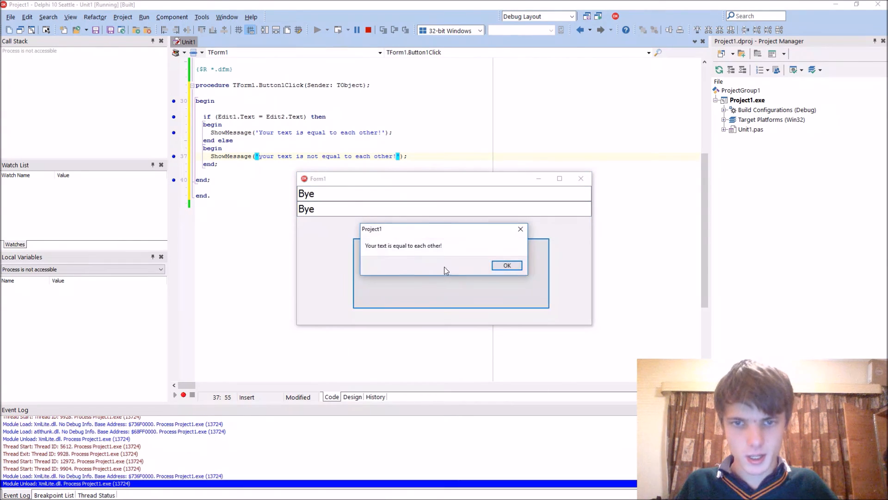
{"action": "left_click", "coordinate": [506, 266]}
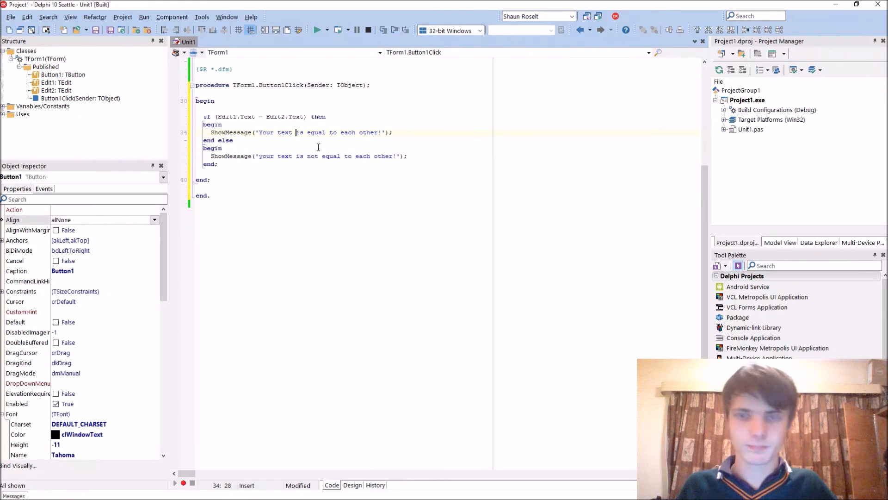
{"action": "left_click", "coordinate": [352, 485]}
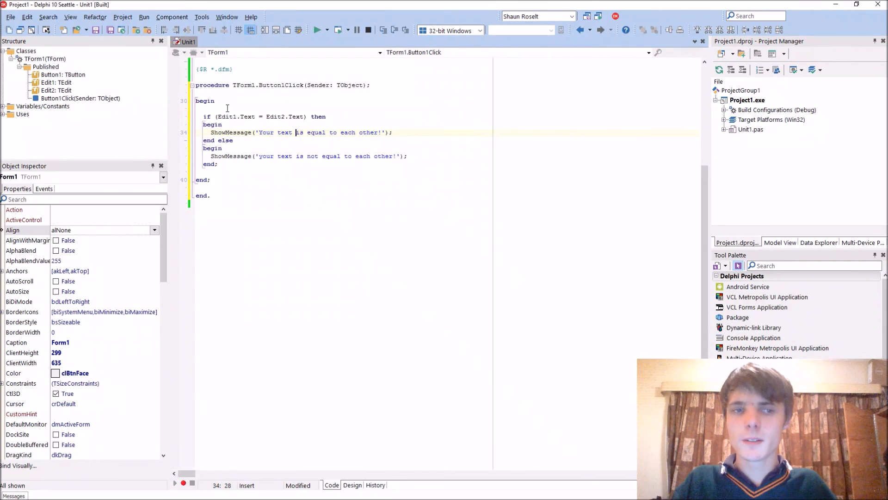
{"action": "left_click", "coordinate": [351, 484]}
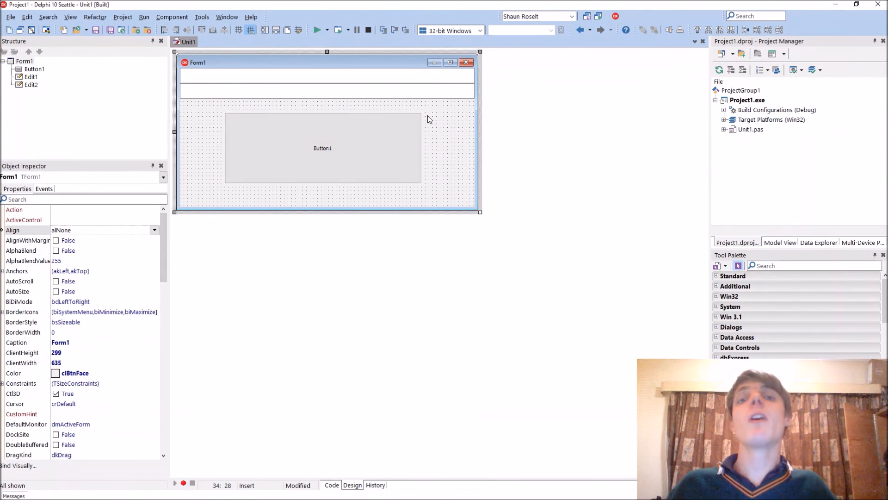
{"action": "mouse_move", "coordinate": [443, 132]}
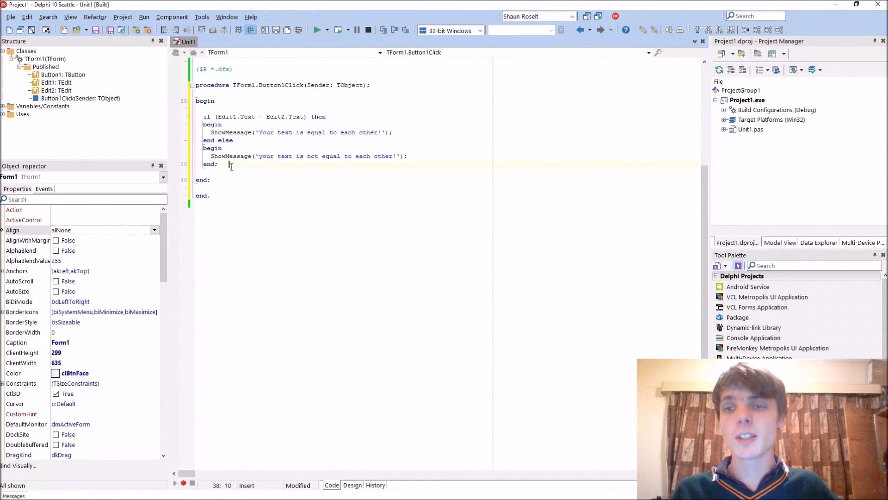
{"action": "left_click_drag", "start_coordinate": [207, 117], "coordinate": [218, 165]}
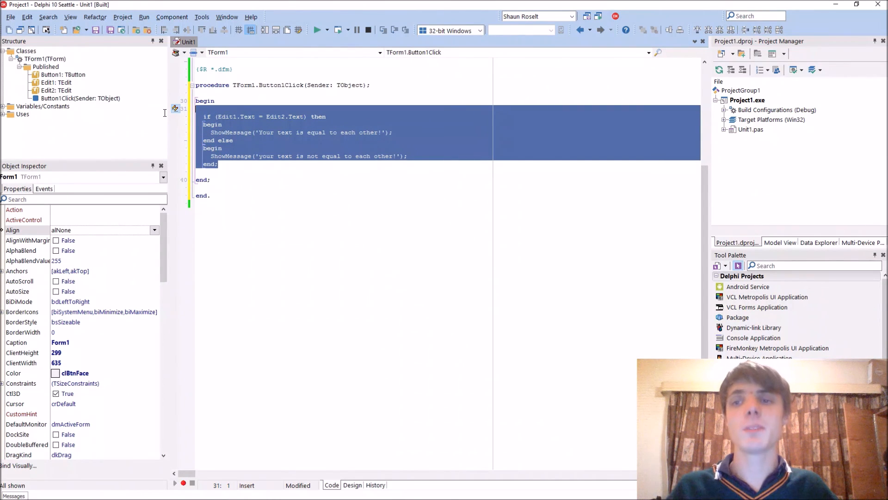